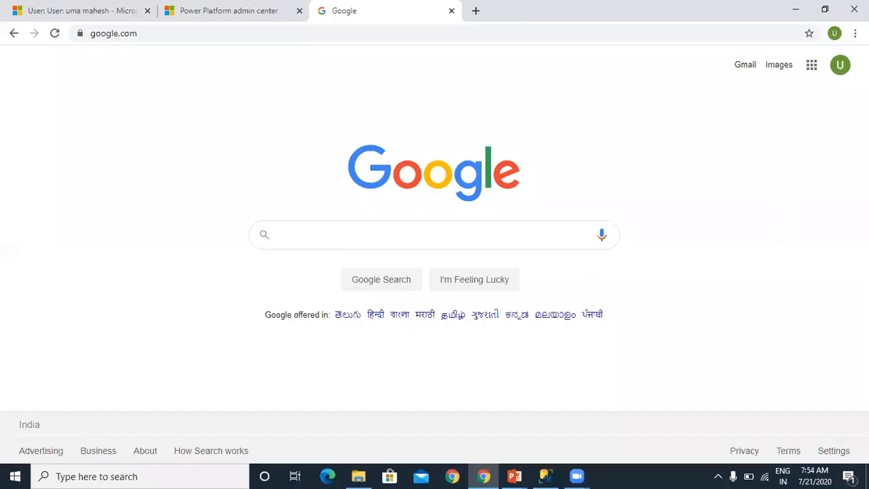
Open the Power Platform admin center showing the Environments list
click(114, 32)
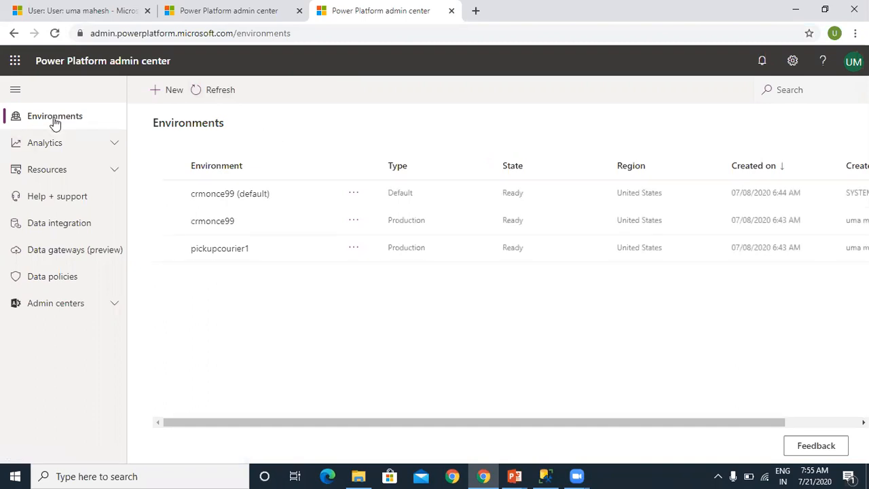
mouse_move(217, 138)
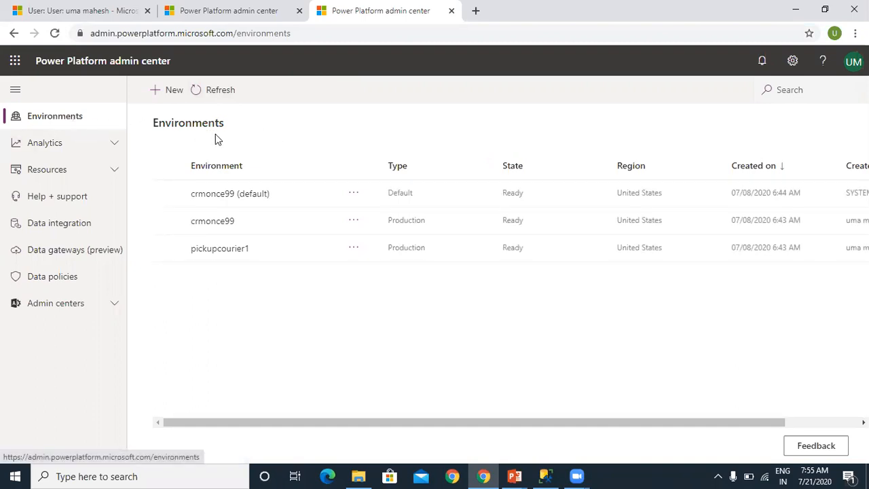
mouse_move(255, 247)
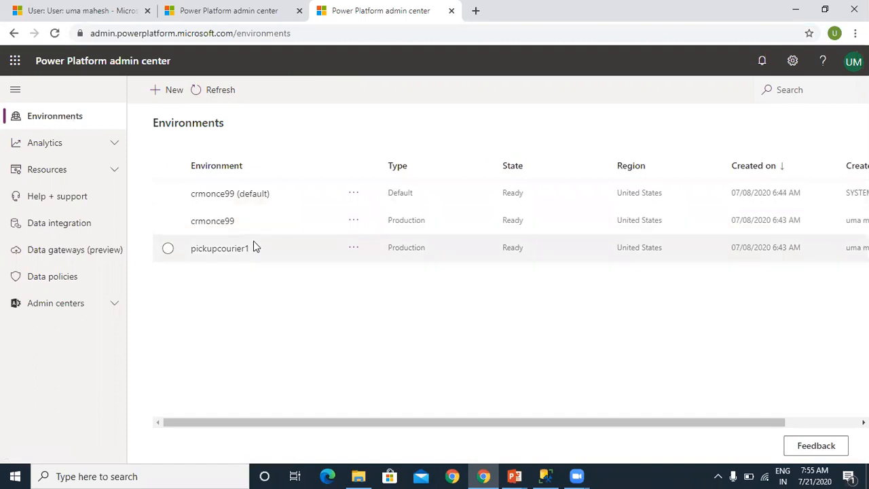
mouse_move(212, 220)
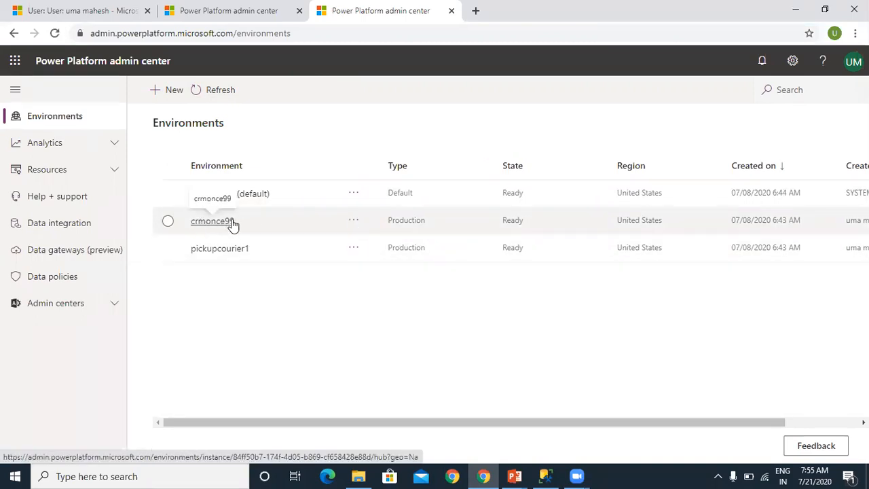
Open the crmonce99 environment's details page from the Environments list
click(211, 220)
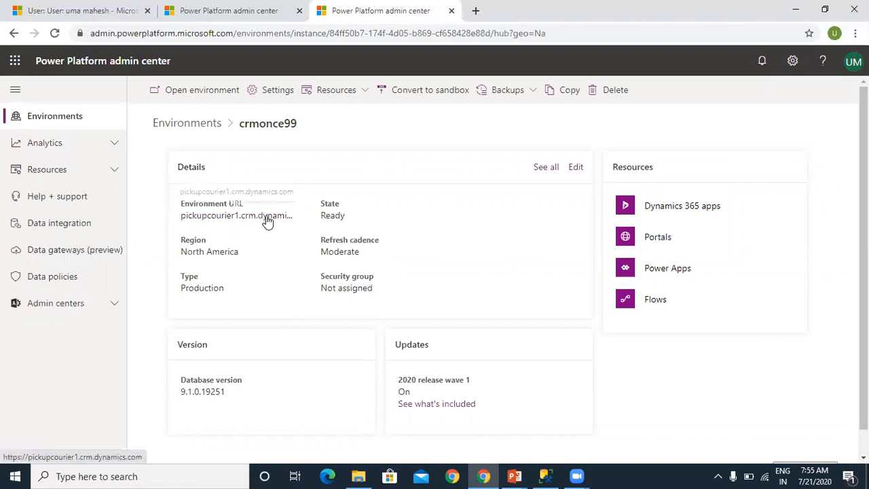
mouse_move(277, 89)
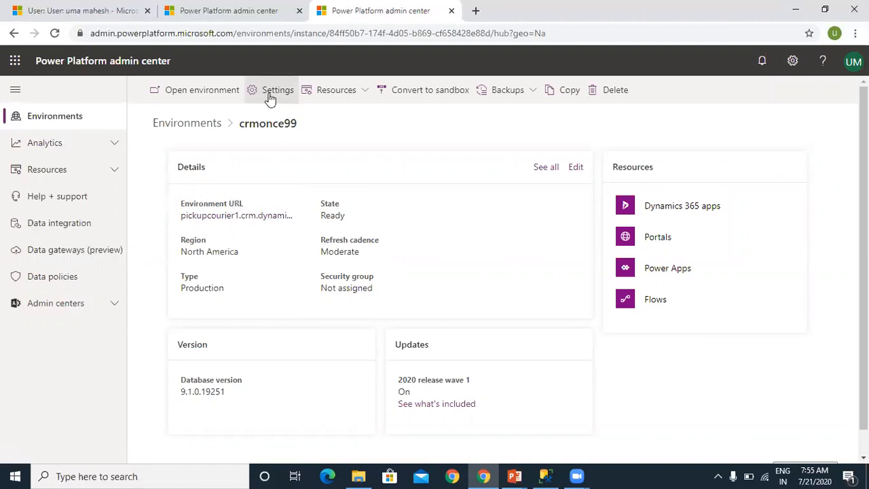
Open crmonce99's Settings and expand the Product group
click(277, 90)
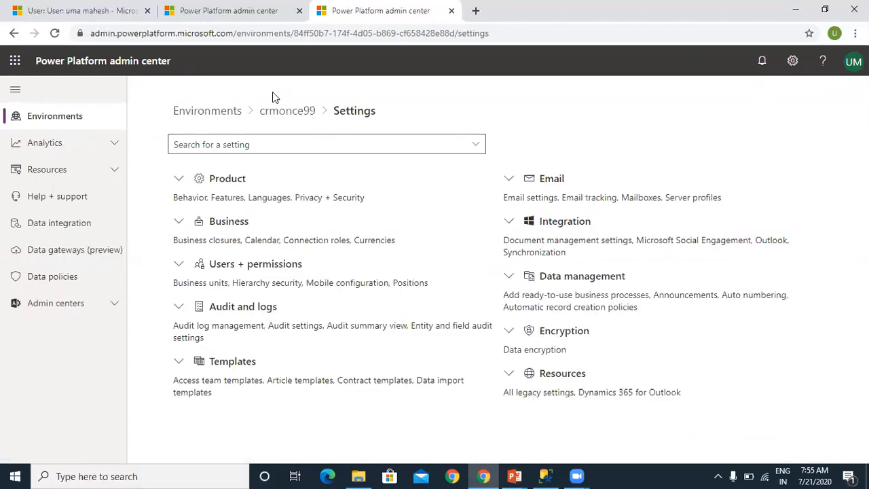
mouse_move(339, 123)
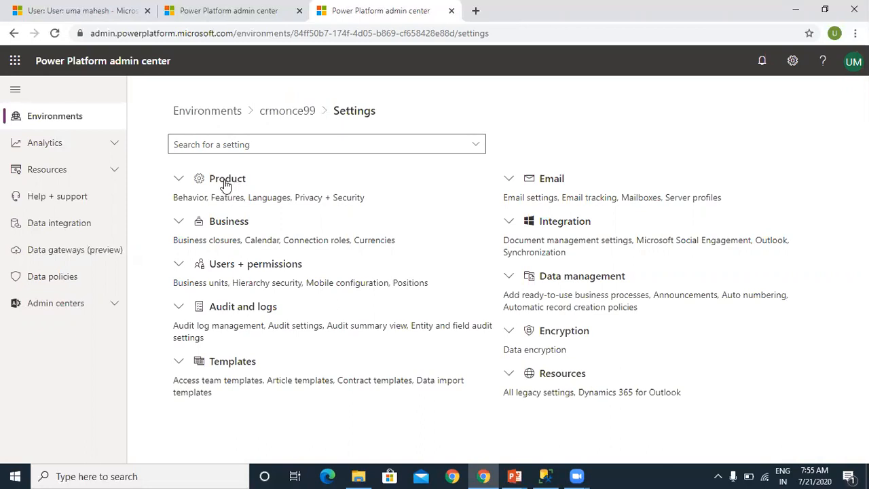
mouse_move(225, 191)
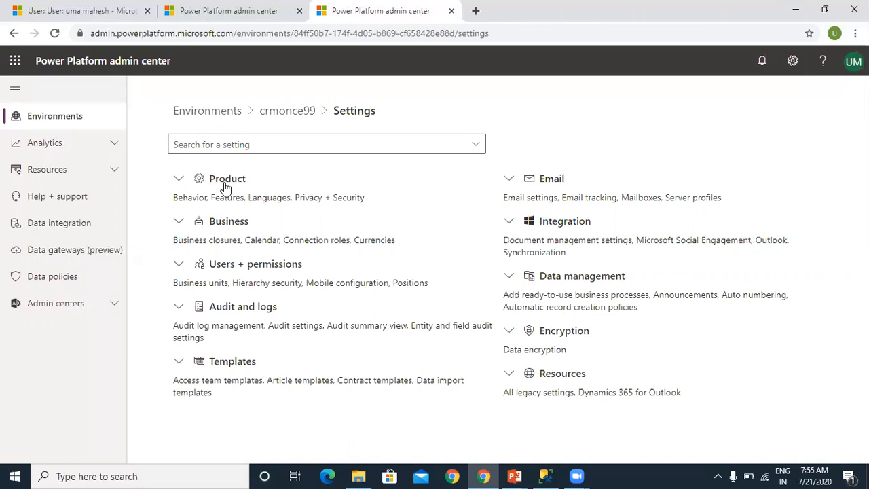
mouse_move(225, 188)
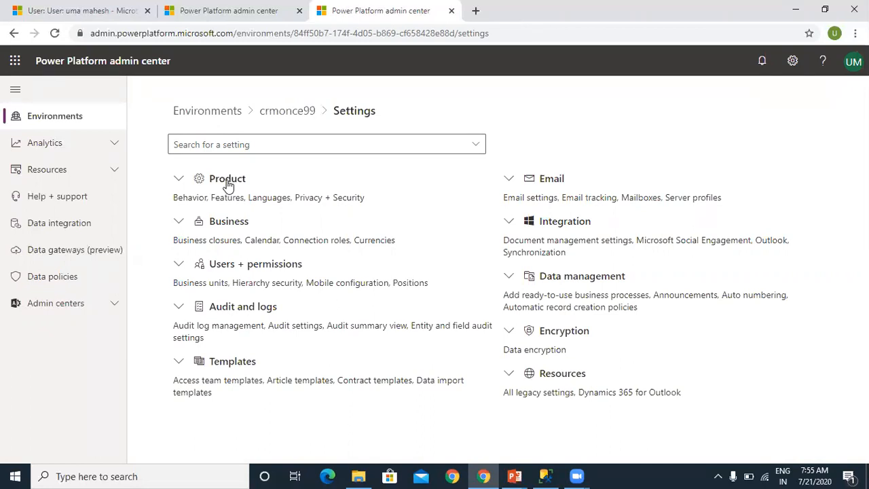
click(179, 178)
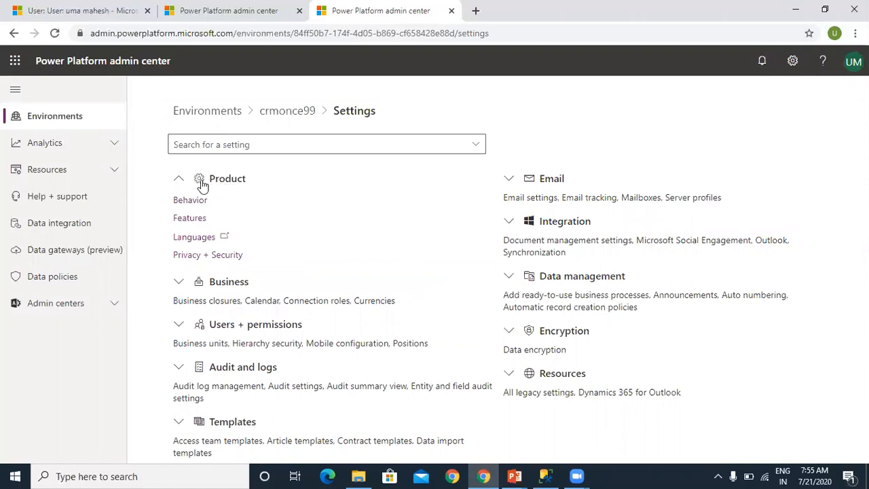
mouse_move(204, 213)
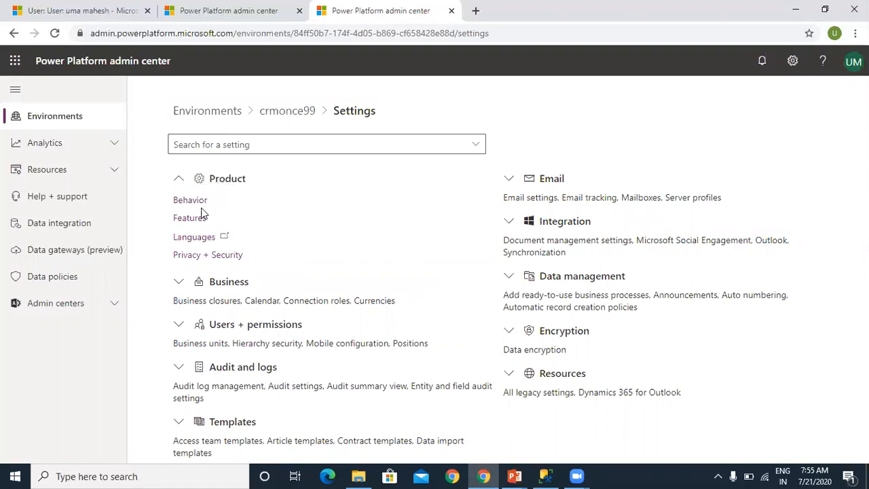
mouse_move(191, 218)
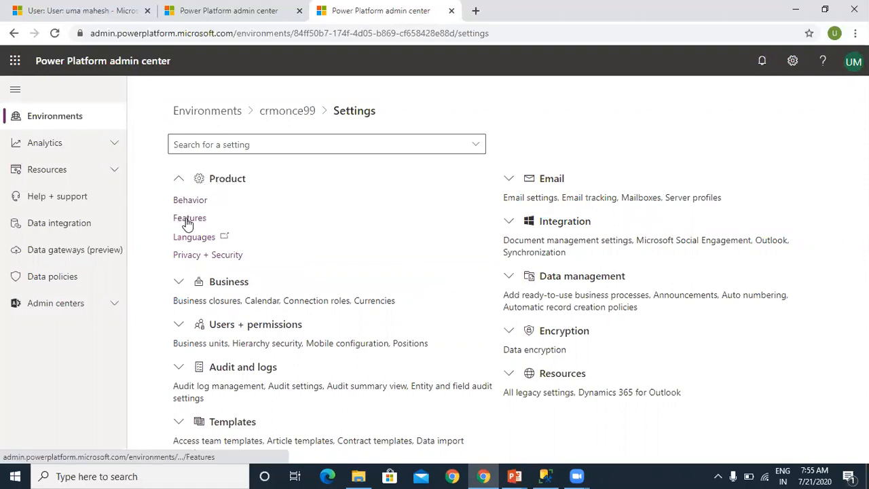
Open the Features settings and locate the TDS endpoint (Preview) section
click(190, 217)
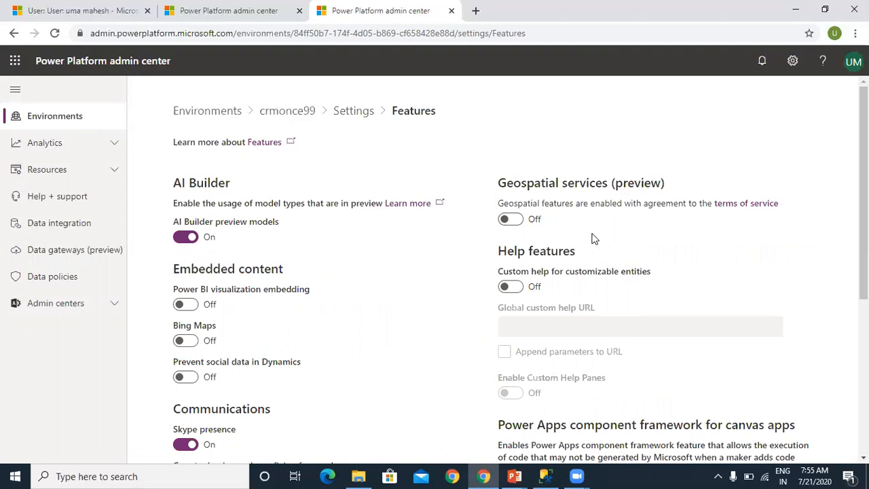
mouse_move(548, 247)
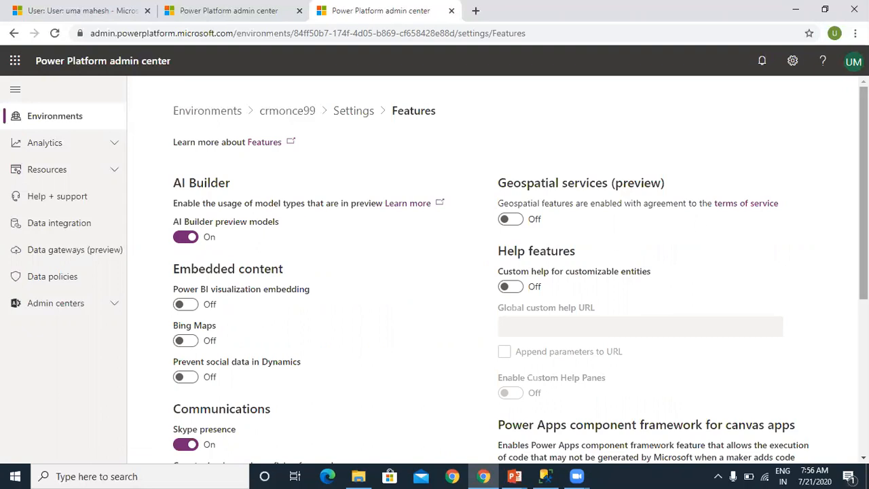
scroll(down, 3)
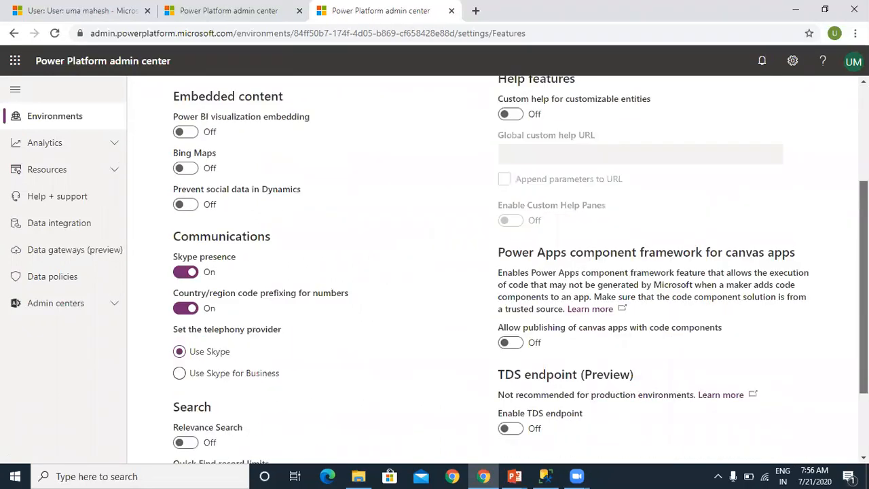
scroll(down, 3)
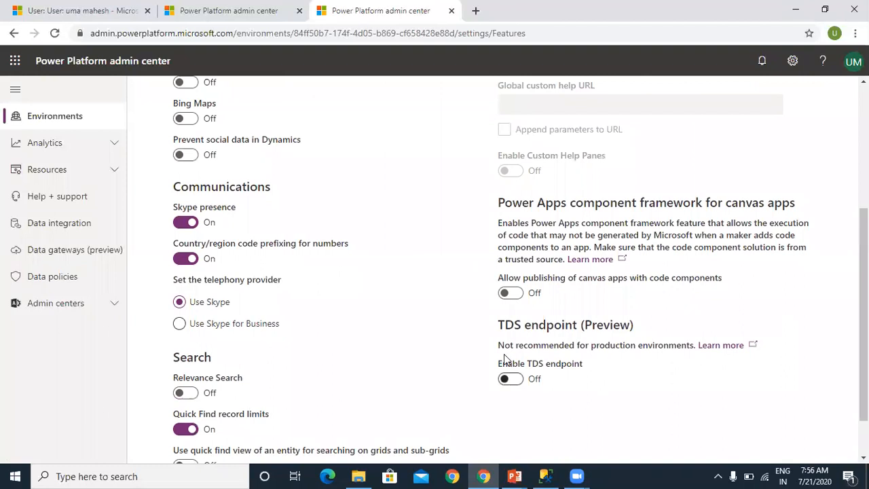
mouse_move(636, 332)
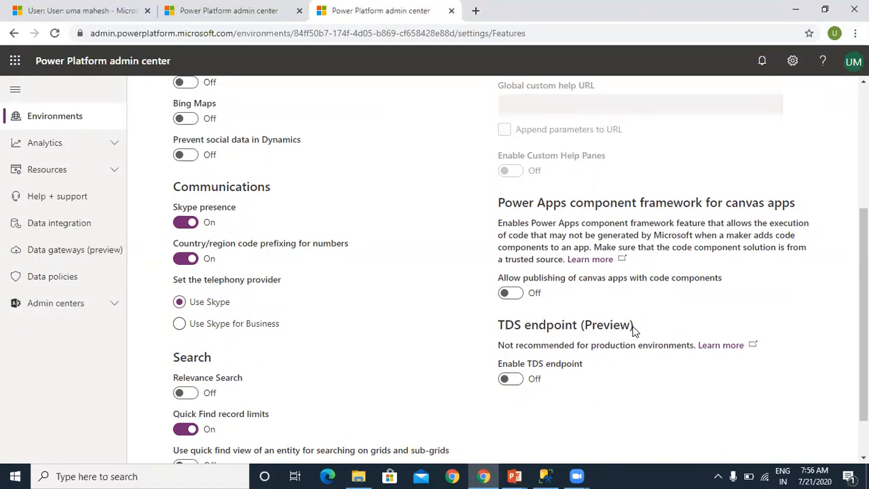
mouse_move(557, 341)
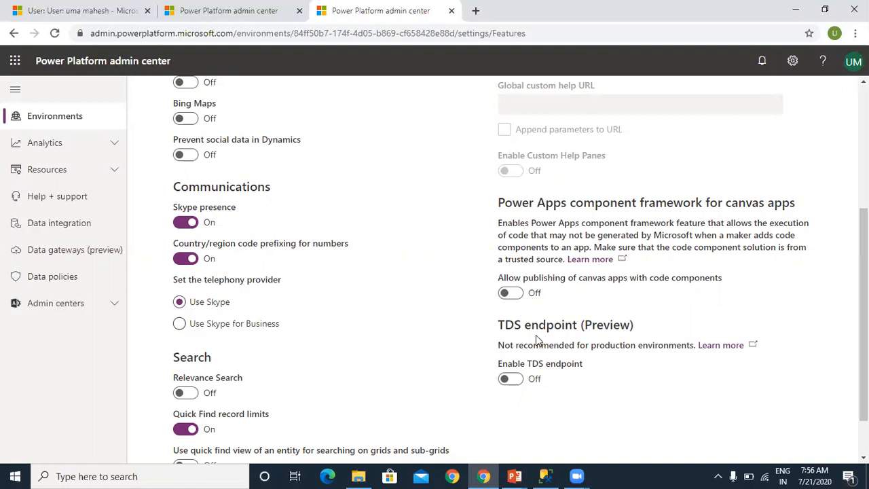
mouse_move(564, 338)
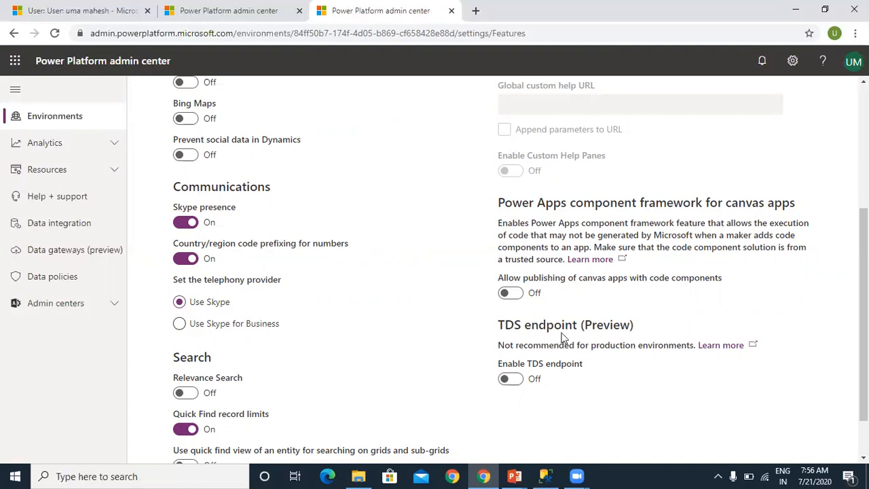
mouse_move(556, 333)
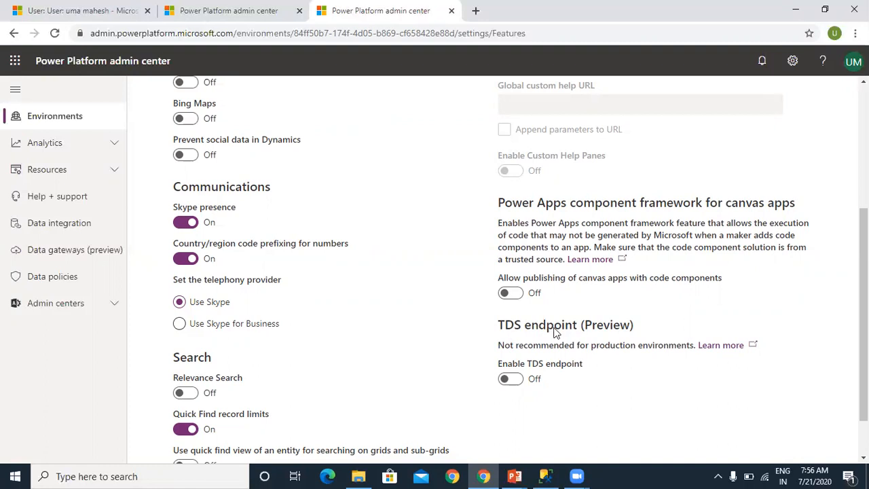
Switch Enable TDS endpoint to On and save the feature settings
click(510, 378)
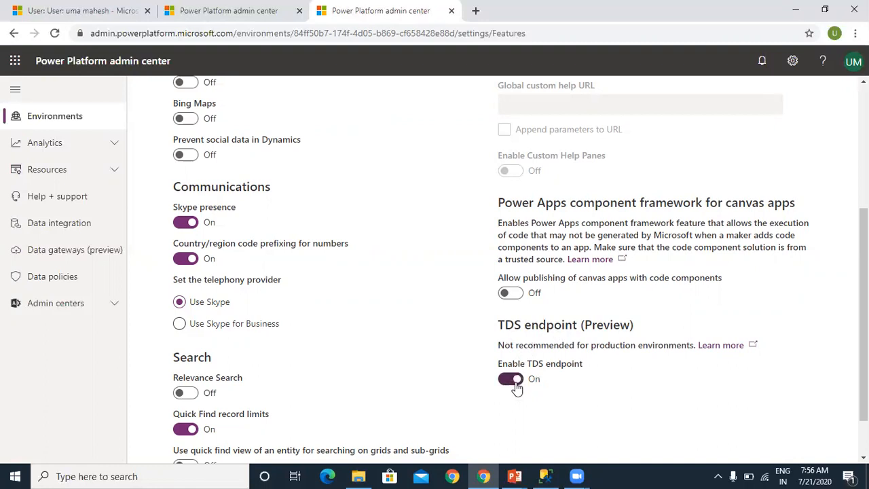
click(510, 379)
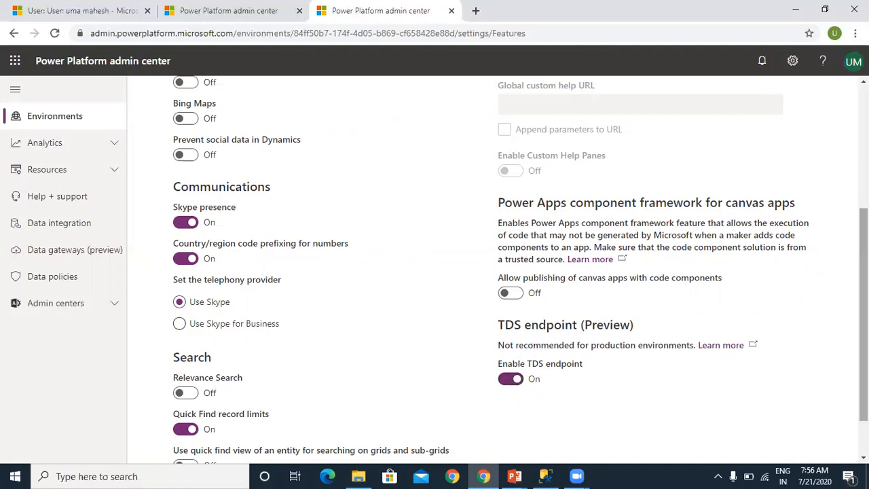
scroll(down, 3)
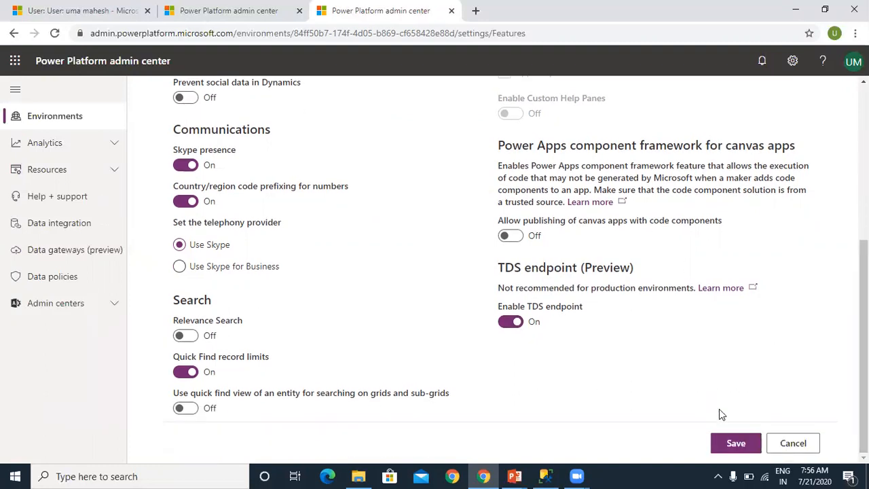
click(736, 443)
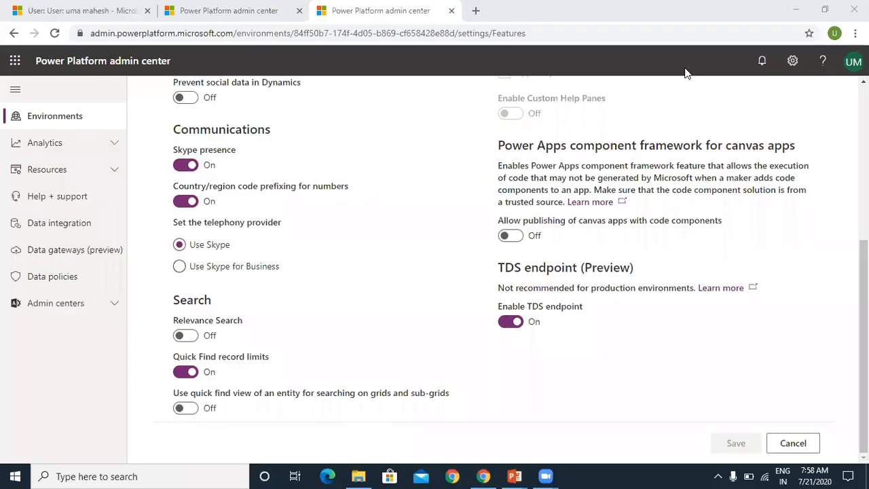
mouse_move(569, 358)
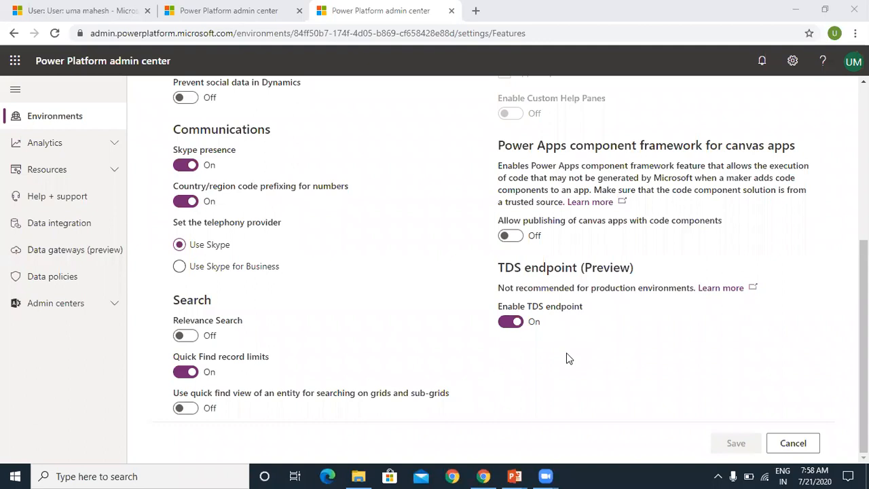
mouse_move(197, 447)
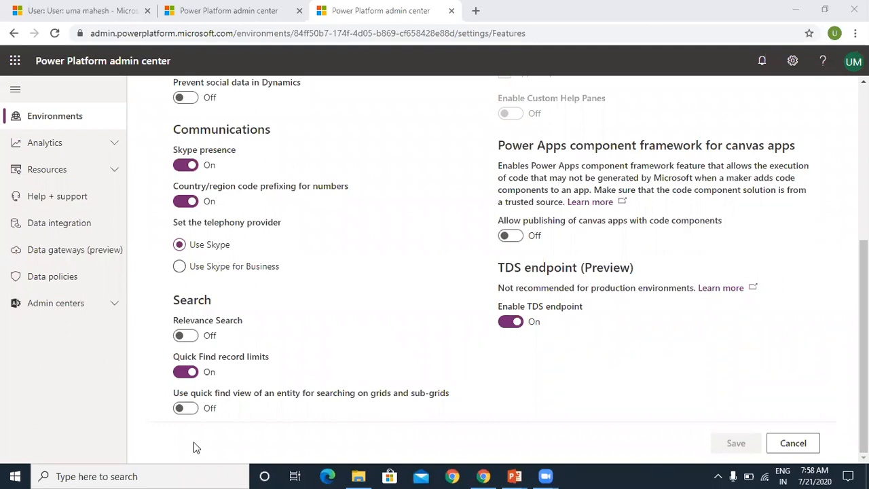
mouse_move(387, 353)
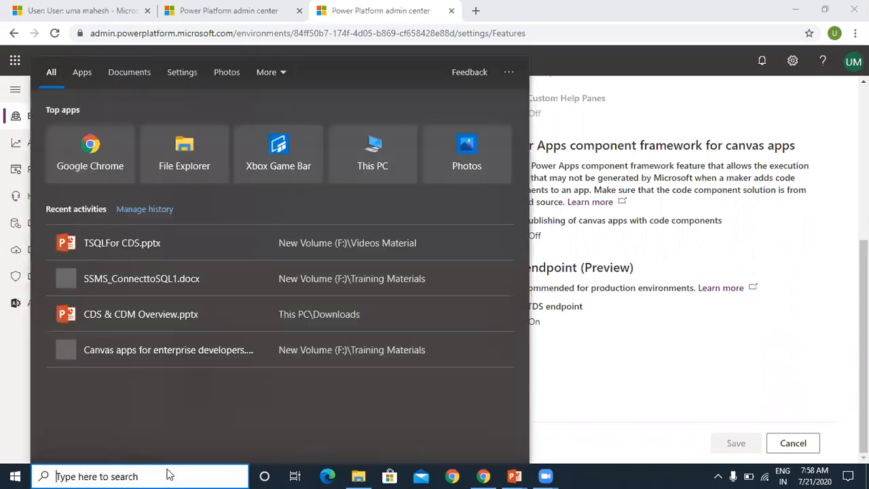
Search 'ssms' in the Start menu to launch SQL Server Management Studio
text(ss)
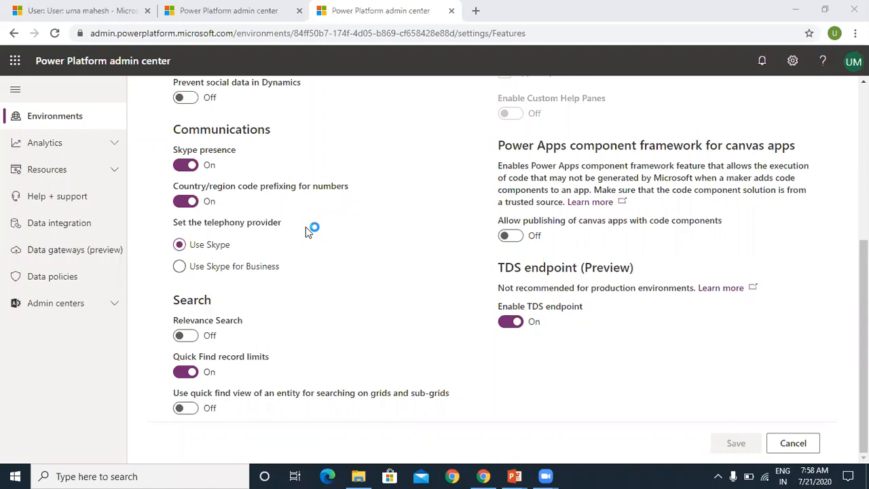
mouse_move(314, 198)
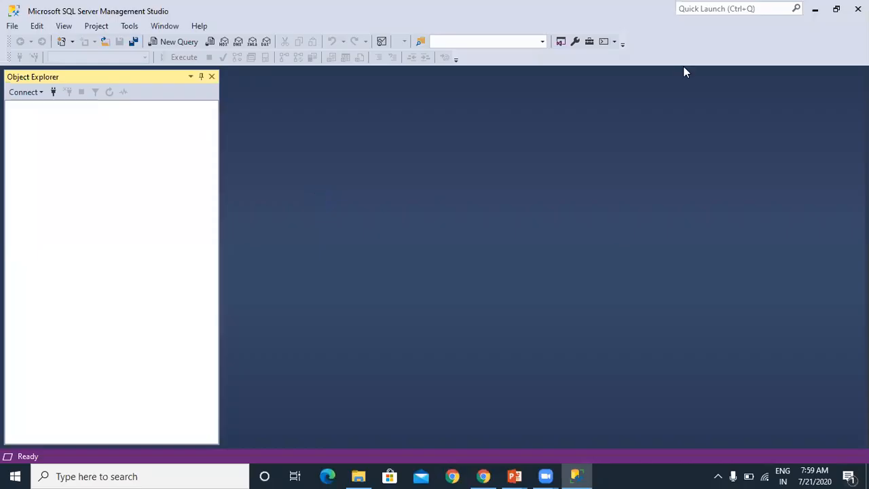
mouse_move(106, 218)
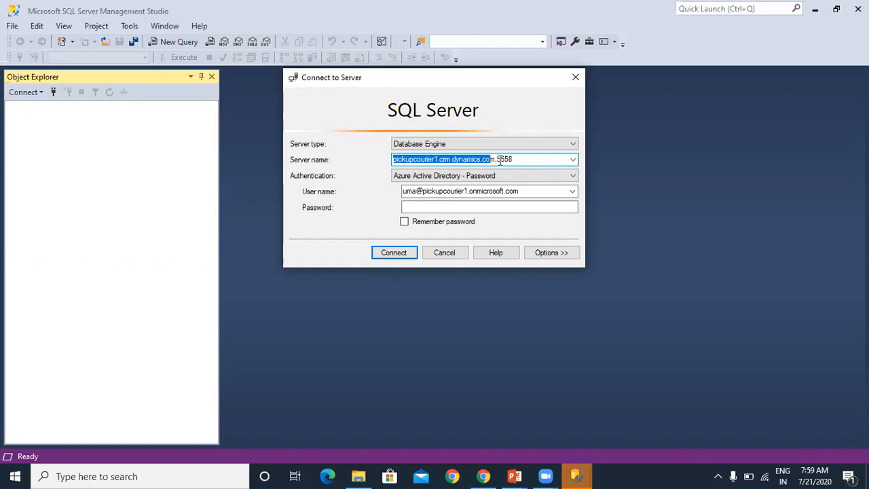
Set Server name to pickupcourier1.crm.dynamics.com,5558 in the Connect to Server dialog
click(500, 158)
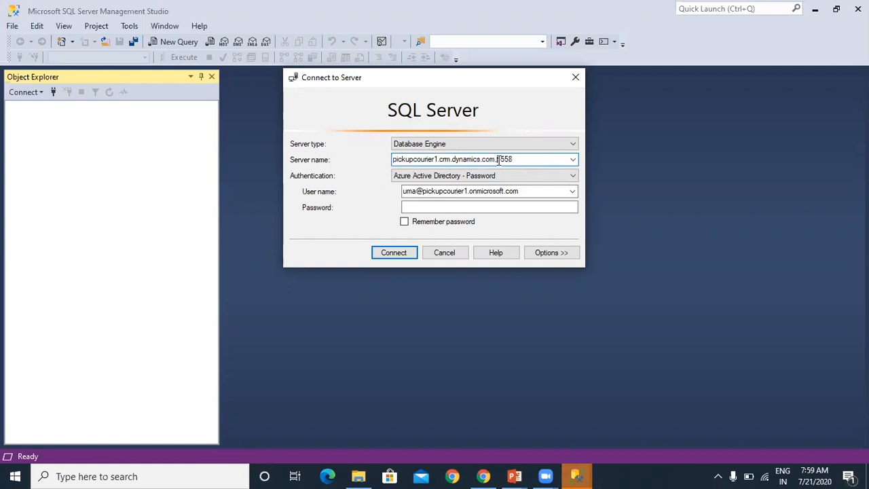
double_click(504, 159)
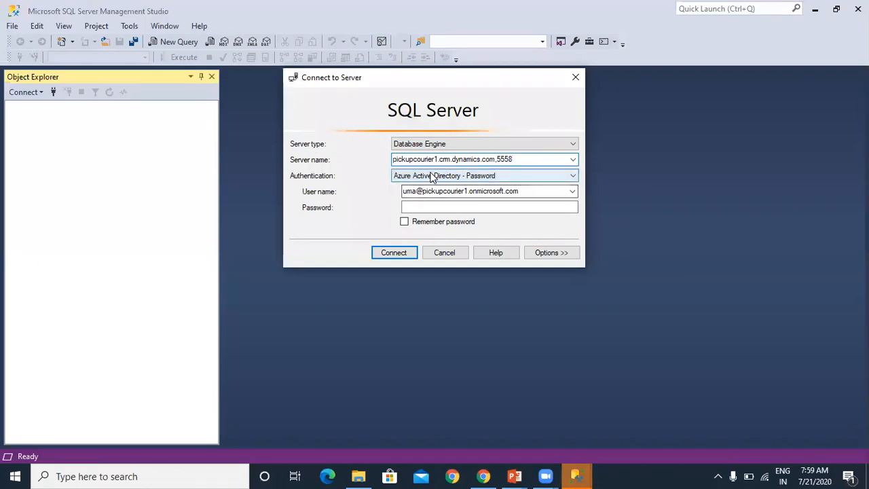
click(573, 175)
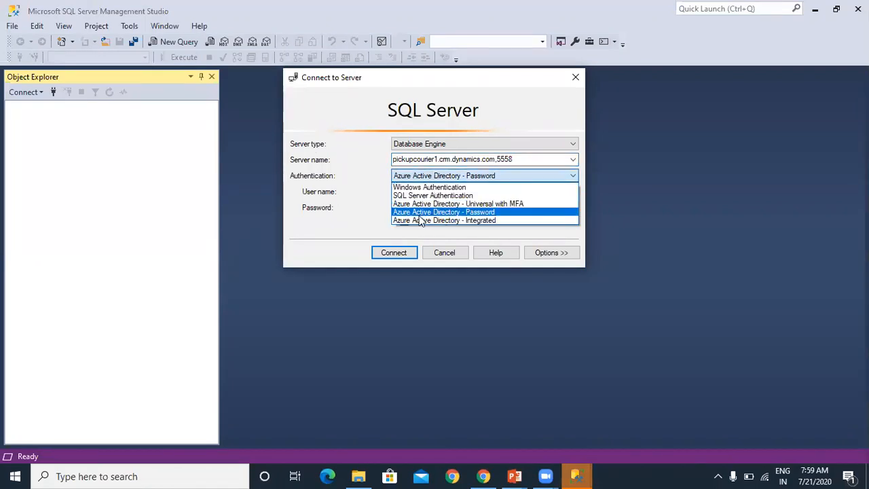
mouse_move(445, 212)
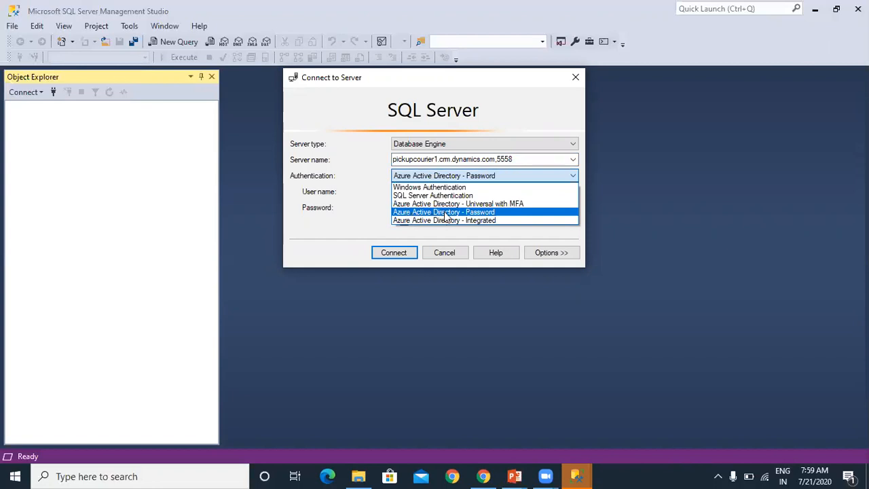
Choose Azure Active Directory - Password authentication and start connecting to the Dataverse server
click(444, 212)
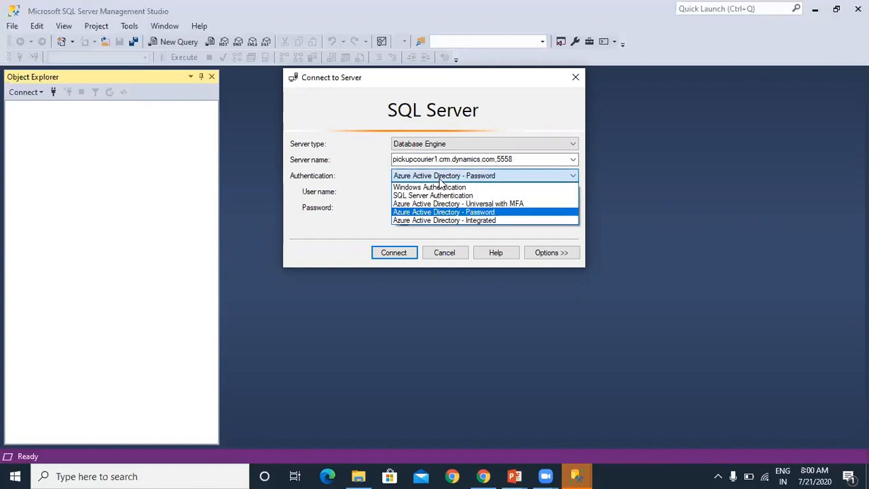
mouse_move(457, 204)
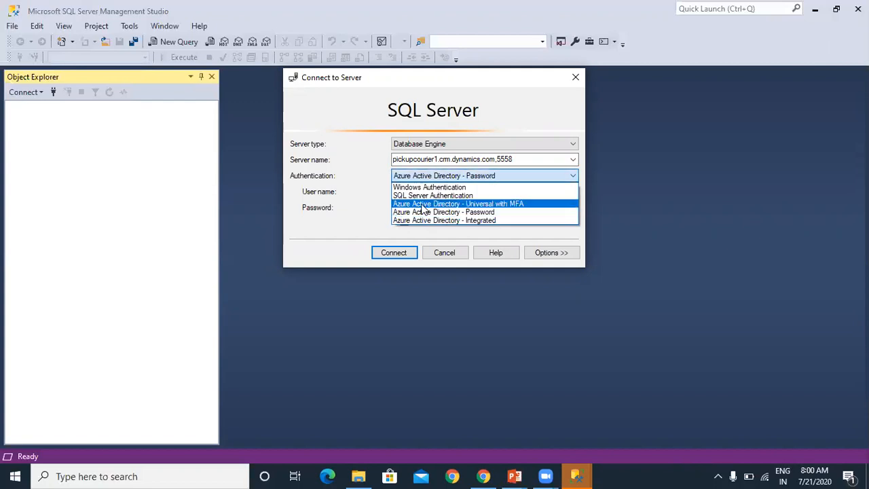
mouse_move(482, 209)
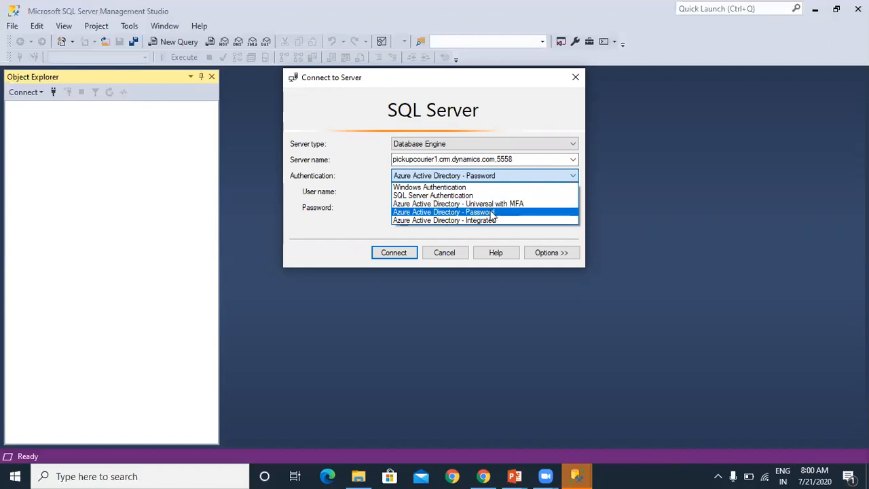
click(442, 212)
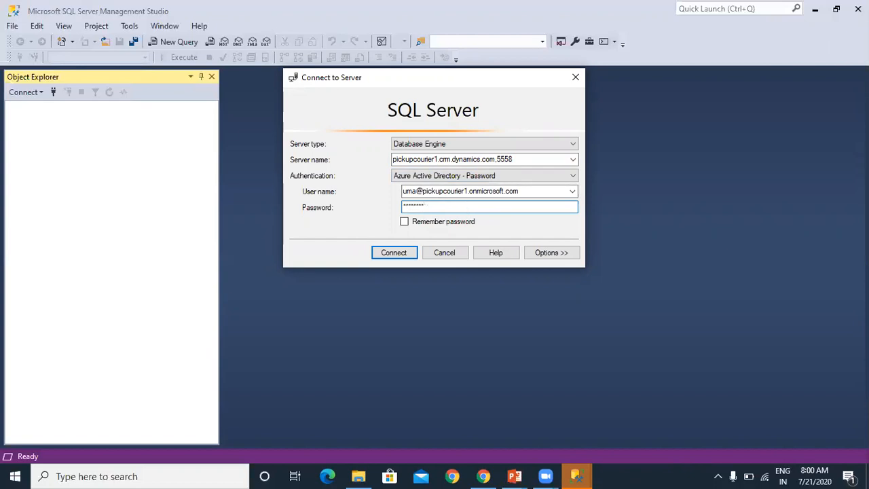
click(393, 253)
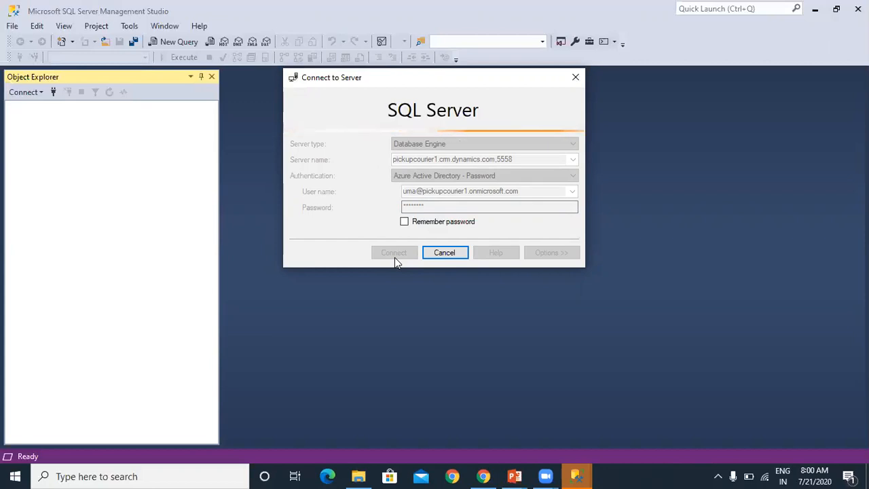
Complete the connection to pickupcourier1.crm.dynamics.com,5558 and return to Object Explorer
click(394, 253)
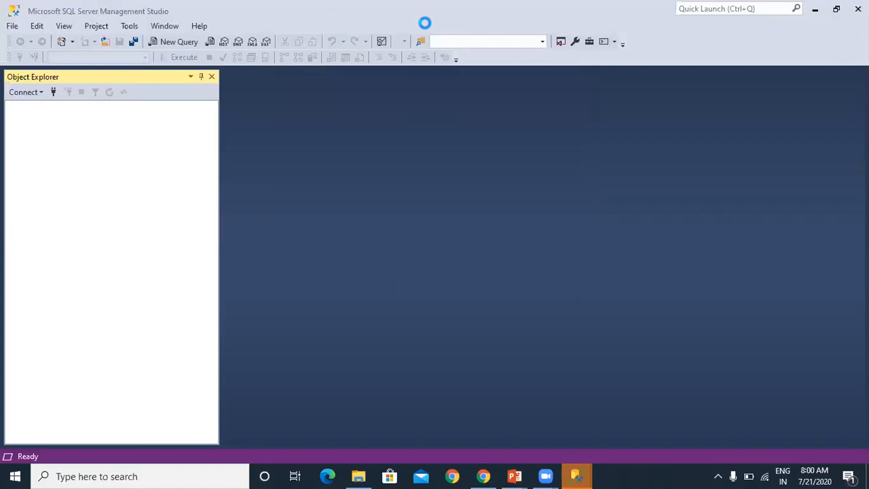
click(25, 93)
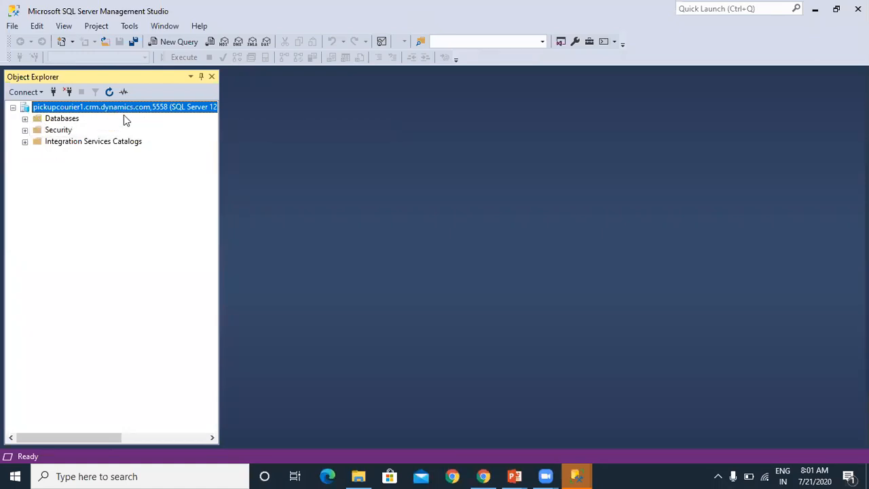
Expand Databases, pickupcourier1 (Read-Only) and Tables to reveal dbo.account and other Dataverse tables
click(25, 118)
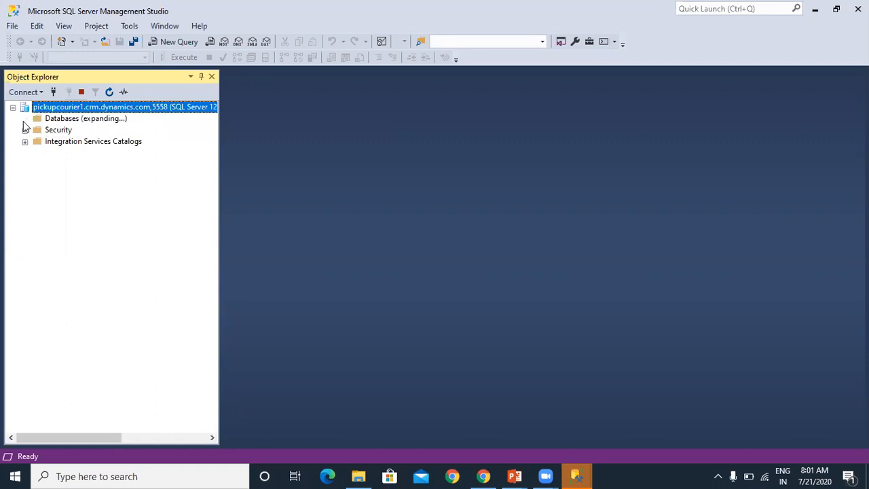
click(25, 118)
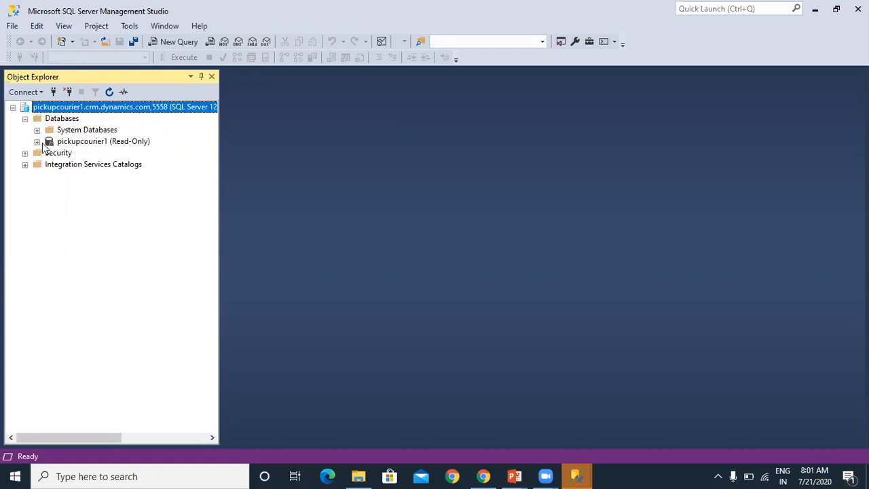
click(37, 141)
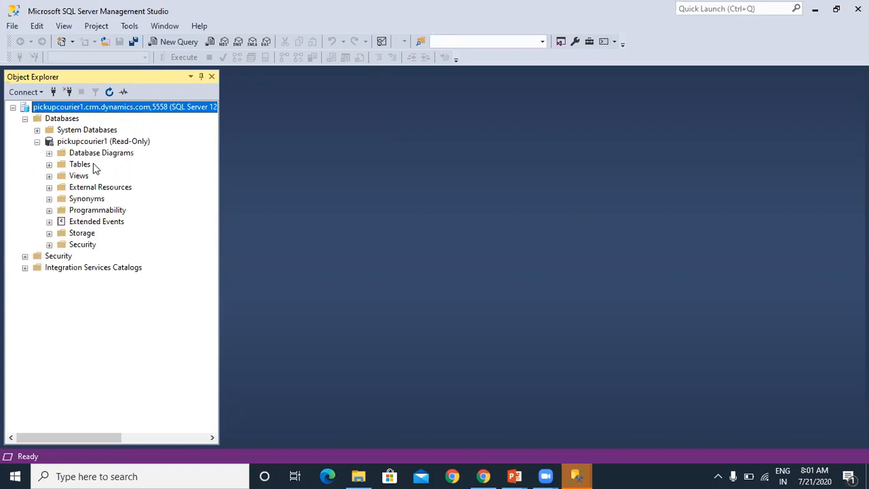
click(48, 164)
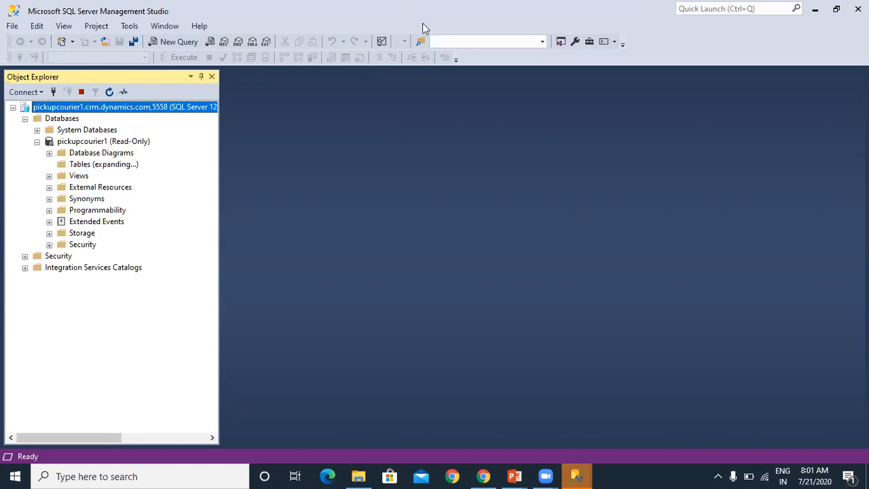
click(49, 163)
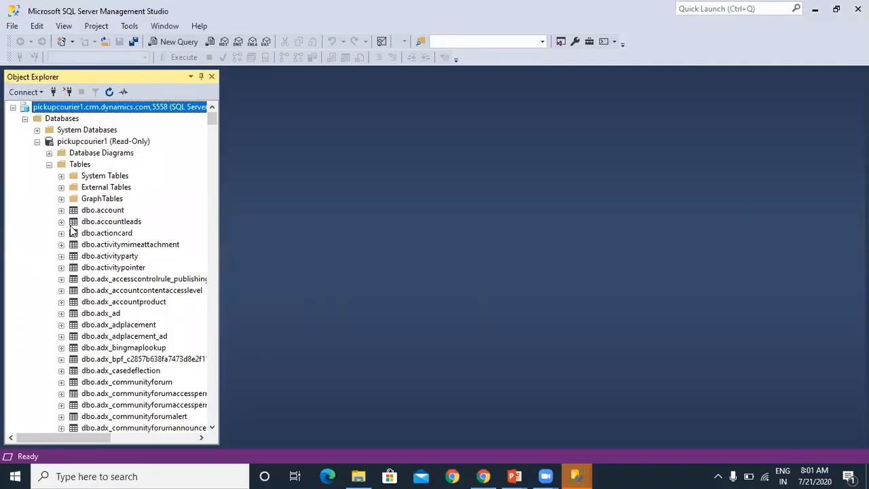
mouse_move(136, 199)
text(select * from account)
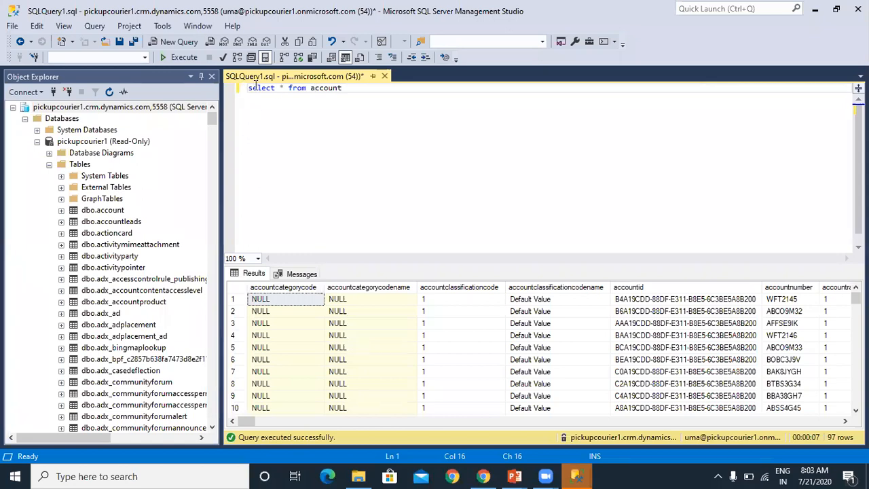
mouse_move(104, 209)
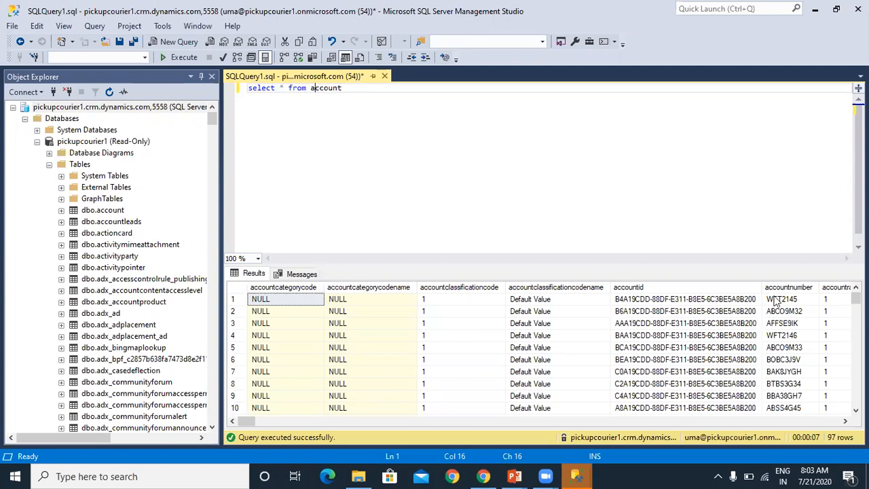
mouse_move(581, 359)
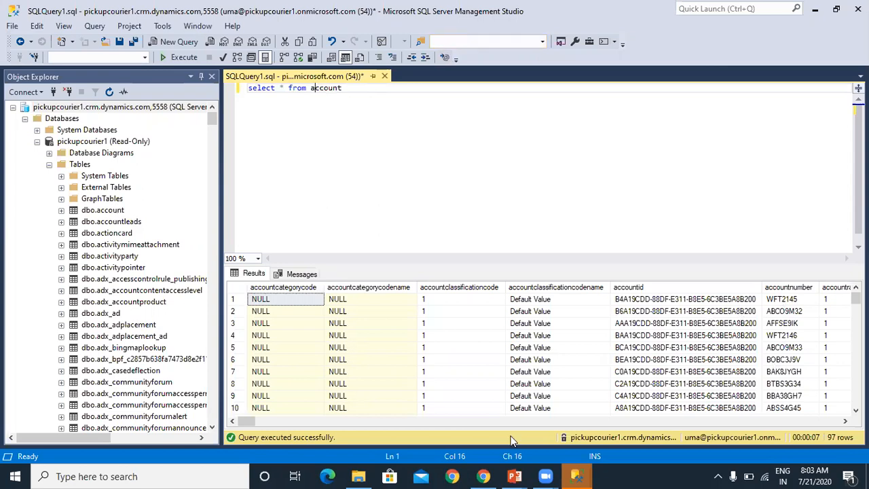
mouse_move(451, 80)
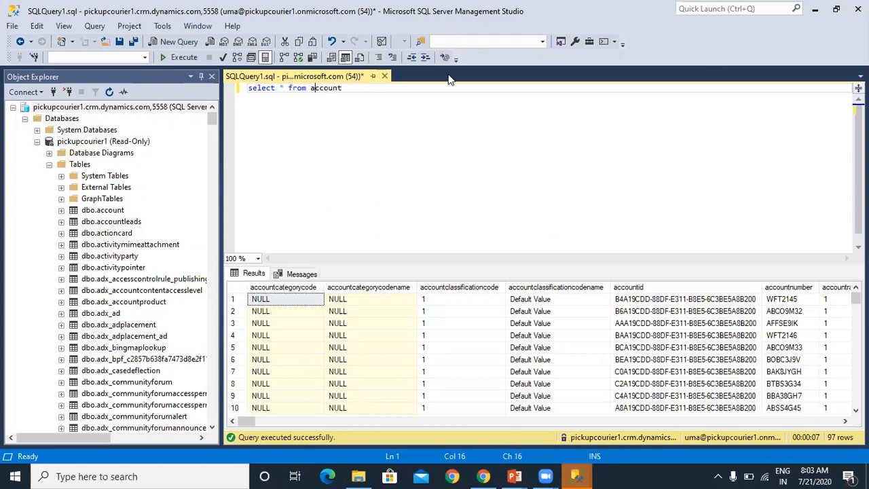